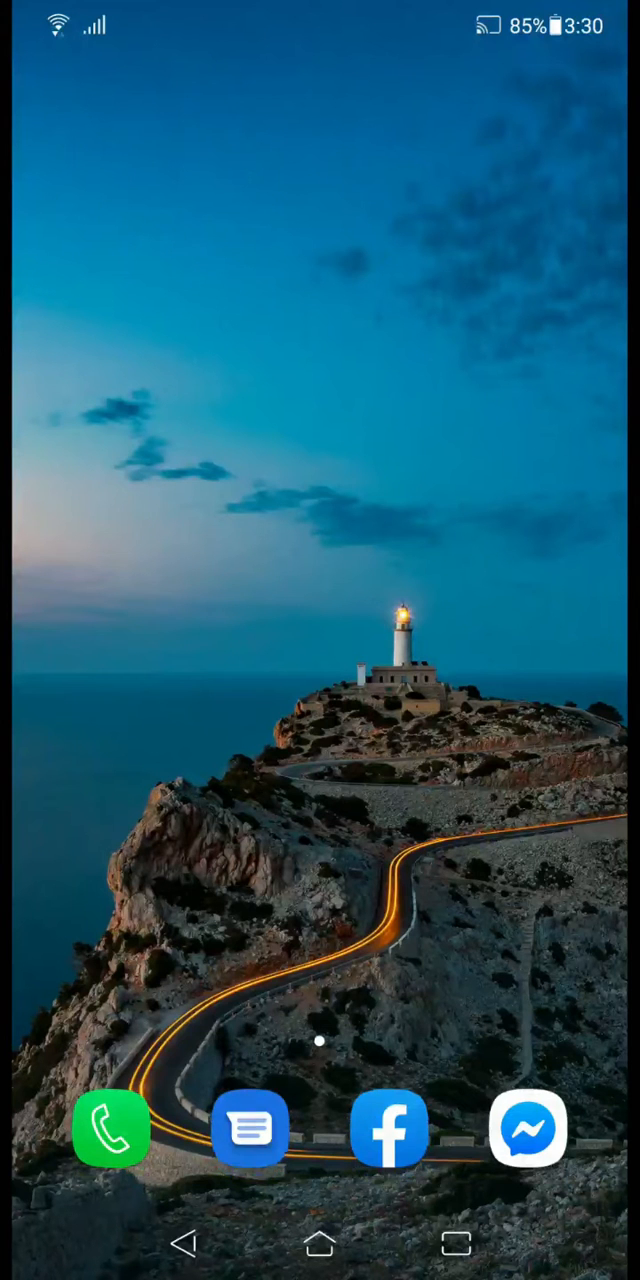
# Launch V380 Pro from the Android app drawer.
pyautogui.scroll(3)
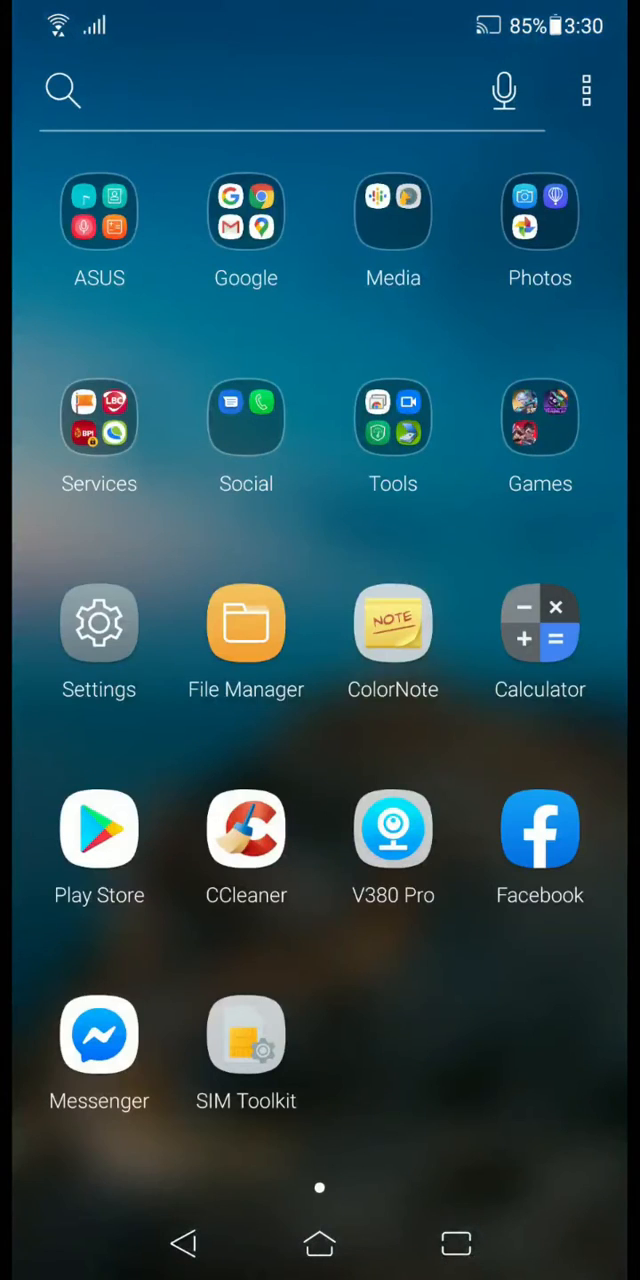
pyautogui.click(393, 828)
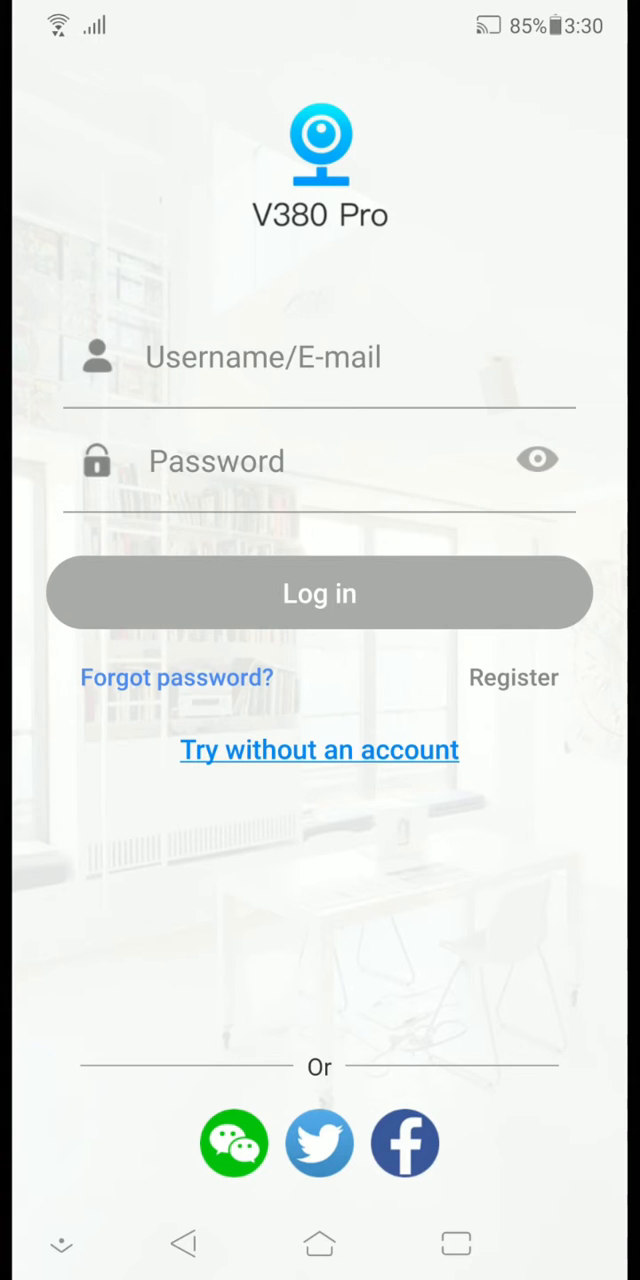
pyautogui.click(175, 677)
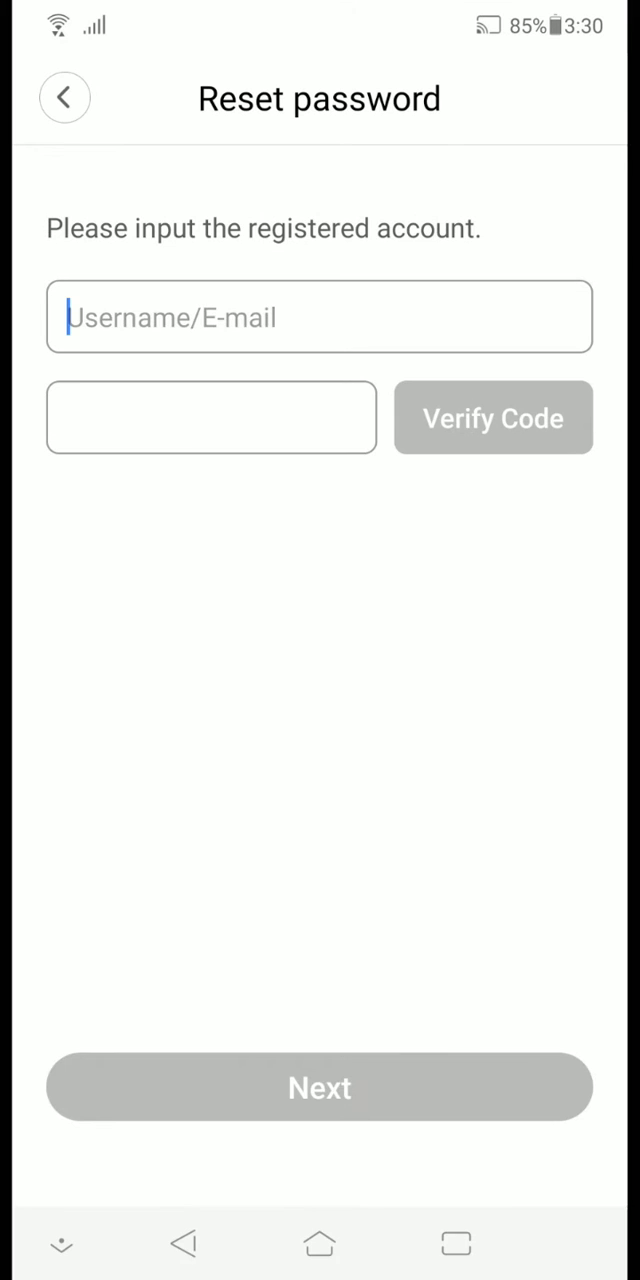
pyautogui.click(319, 316)
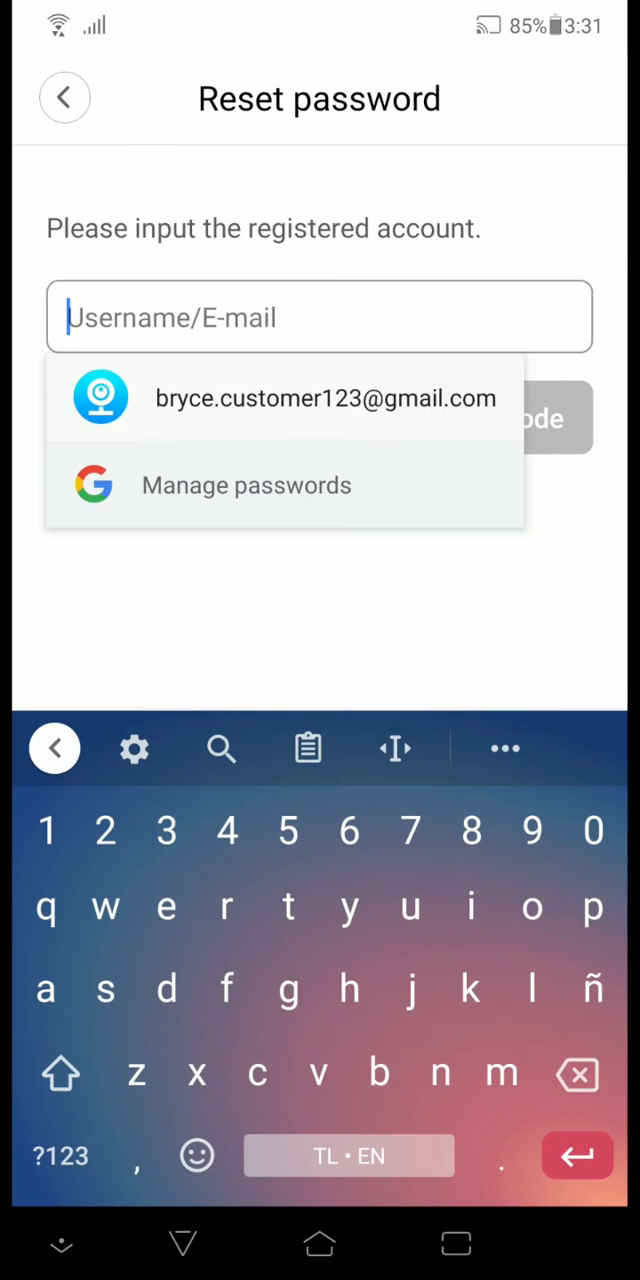
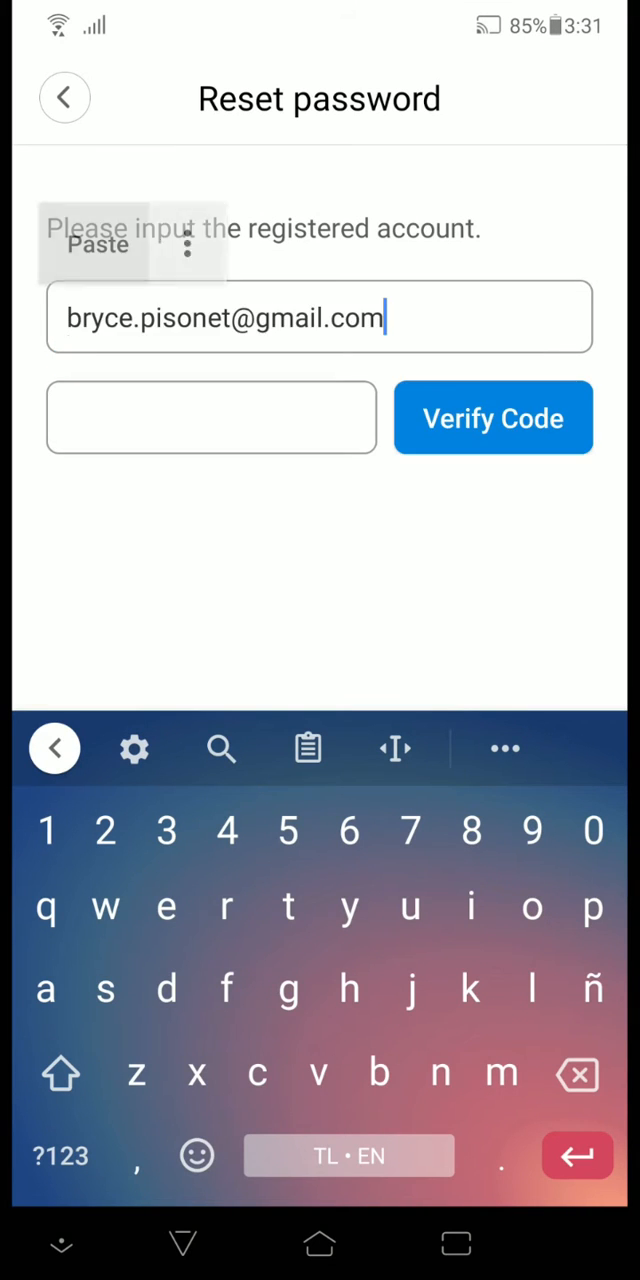
pyautogui.click(493, 418)
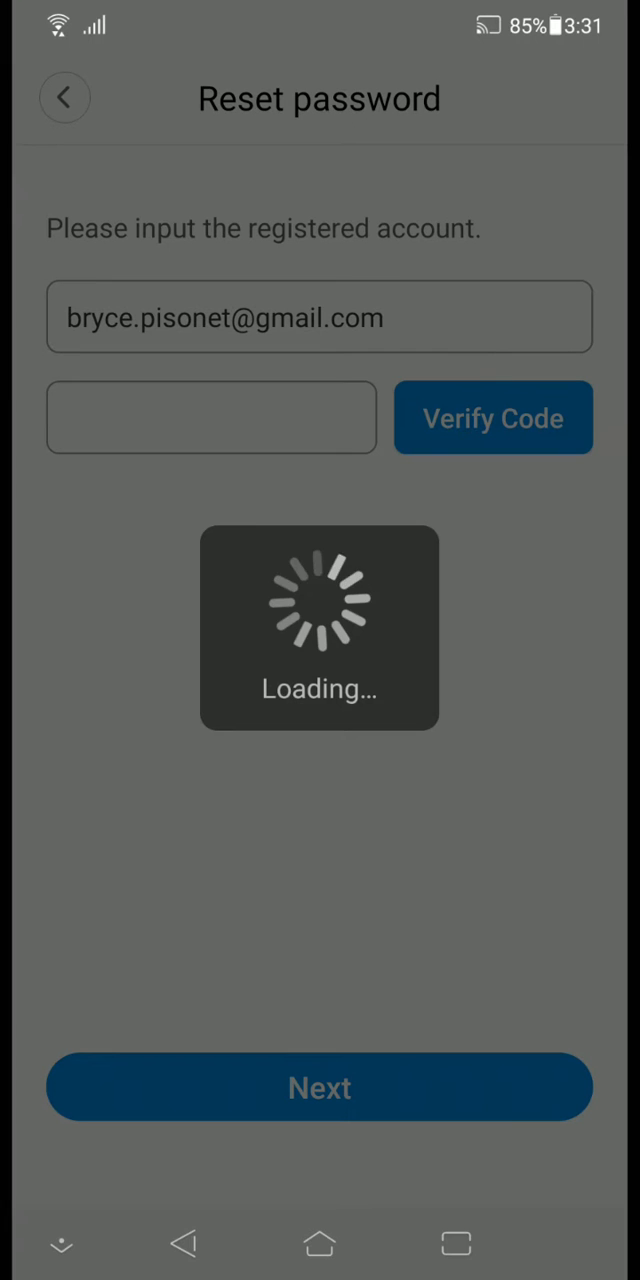
pyautogui.click(492, 417)
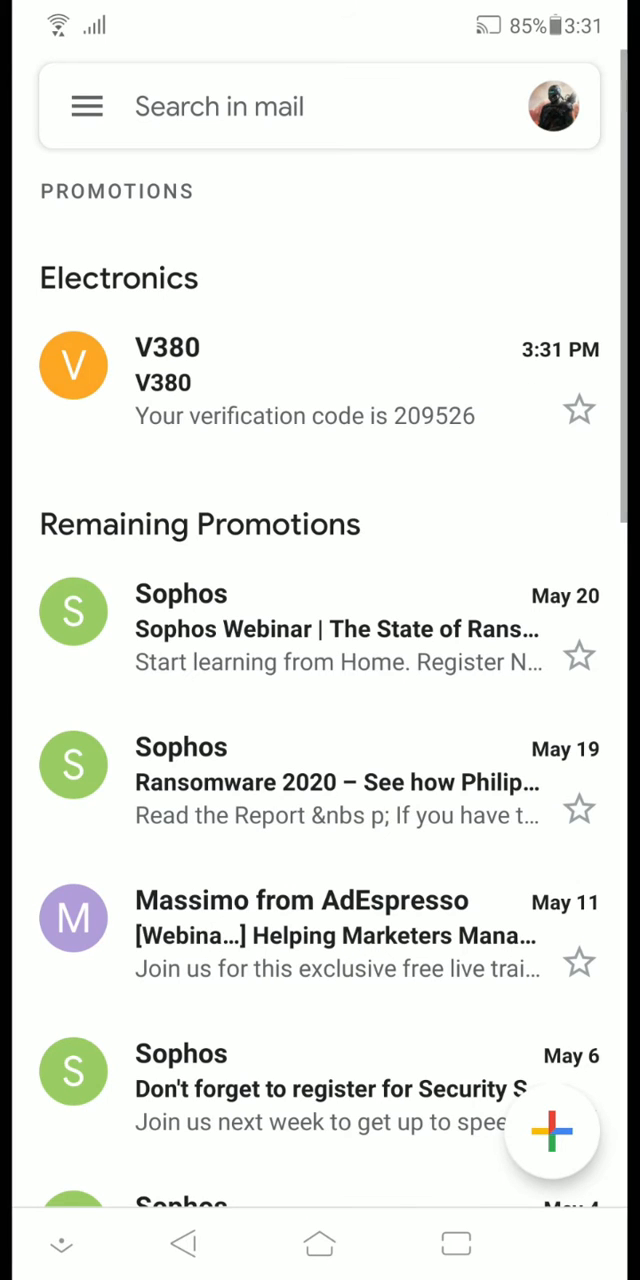
# Open the V380 email in Gmail and select the verification code.
pyautogui.click(300, 380)
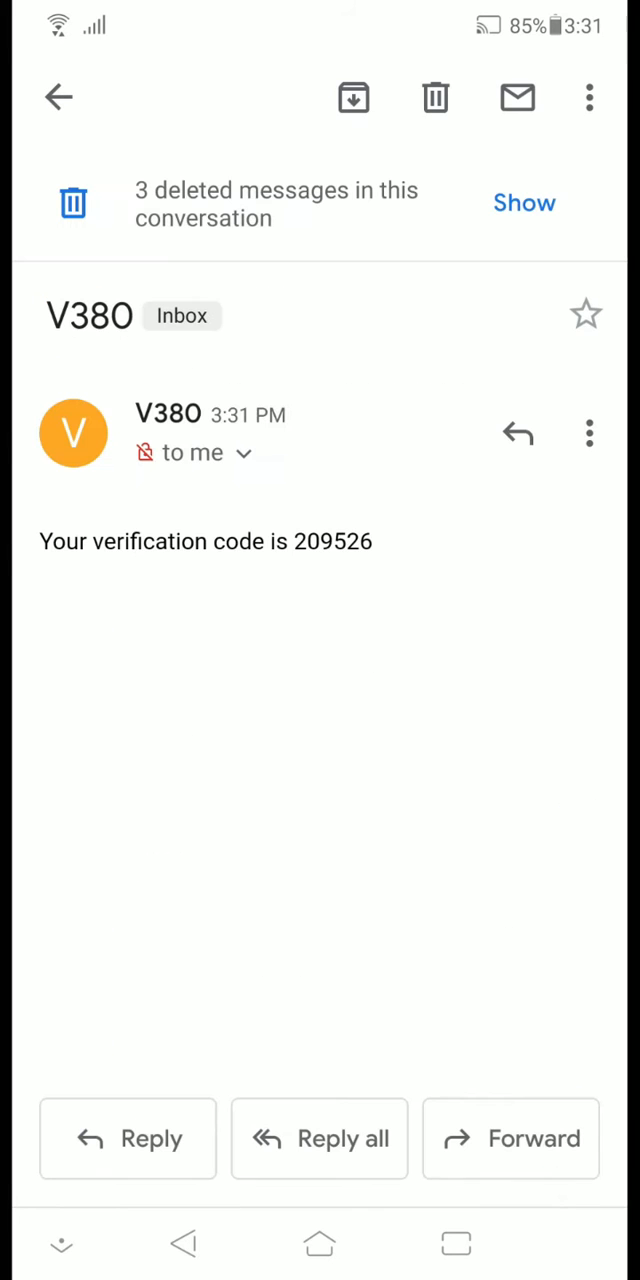
pyautogui.doubleClick(332, 541)
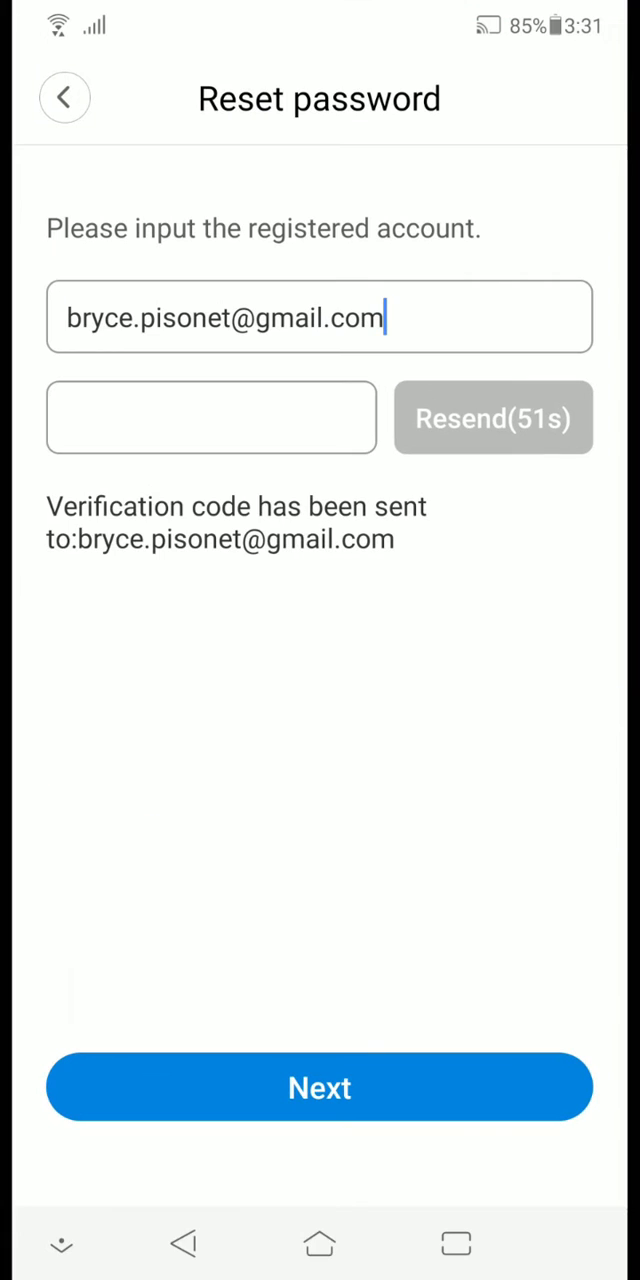
pyautogui.click(211, 417)
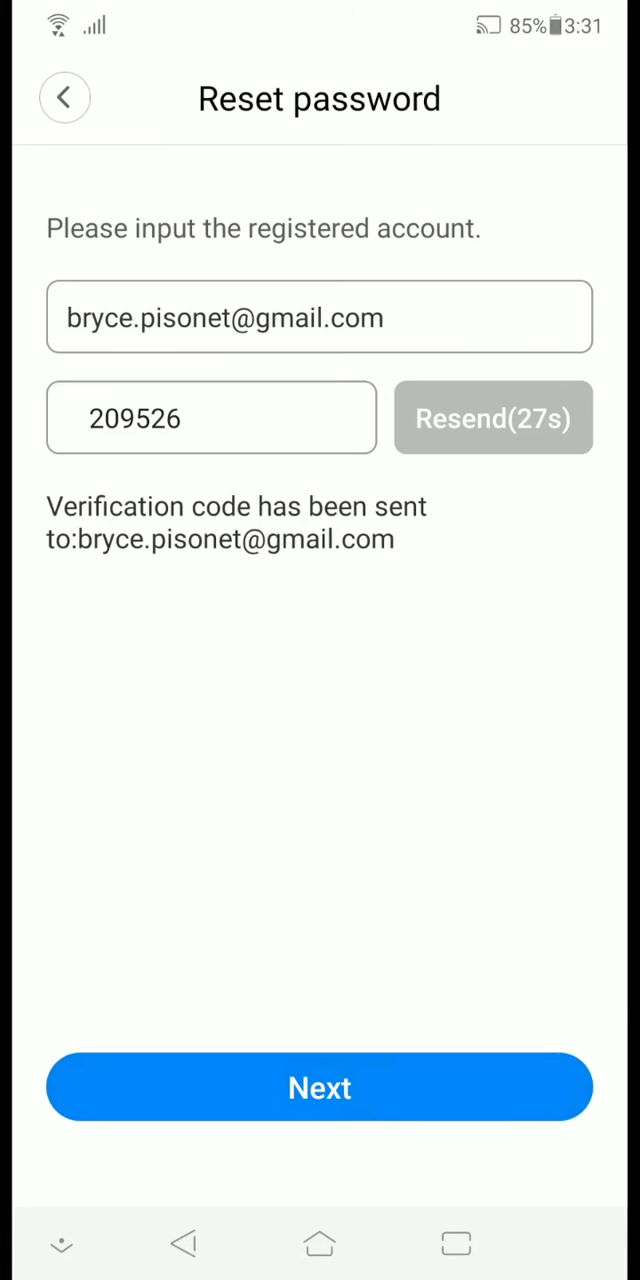
pyautogui.click(319, 1087)
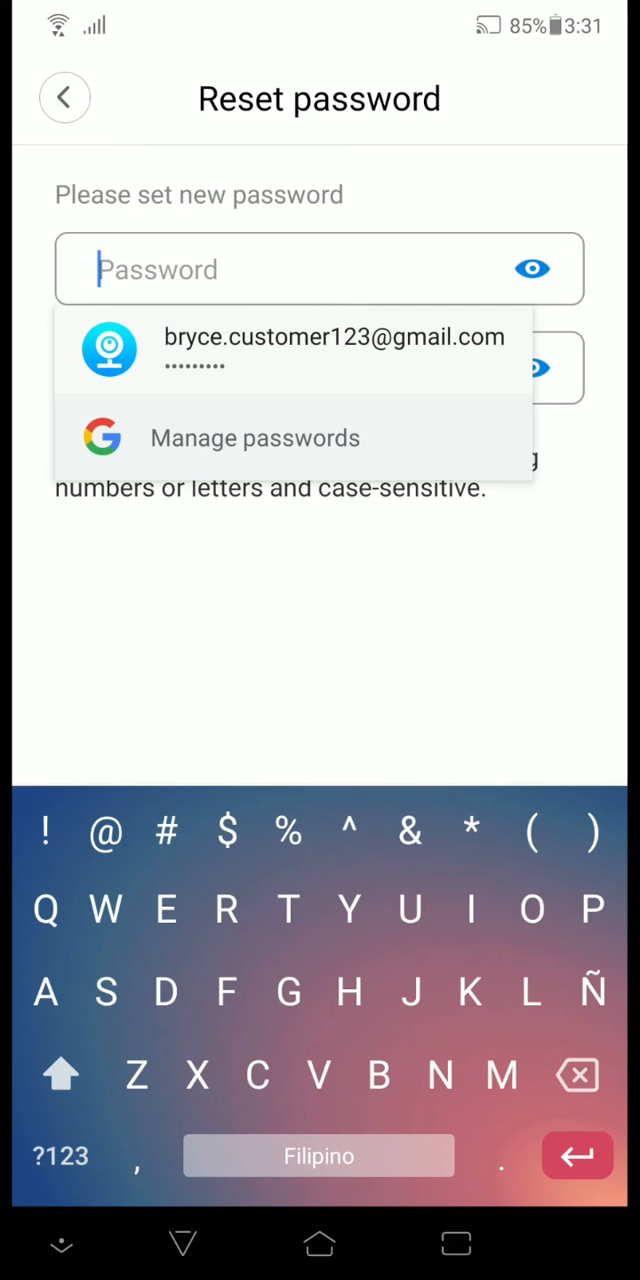
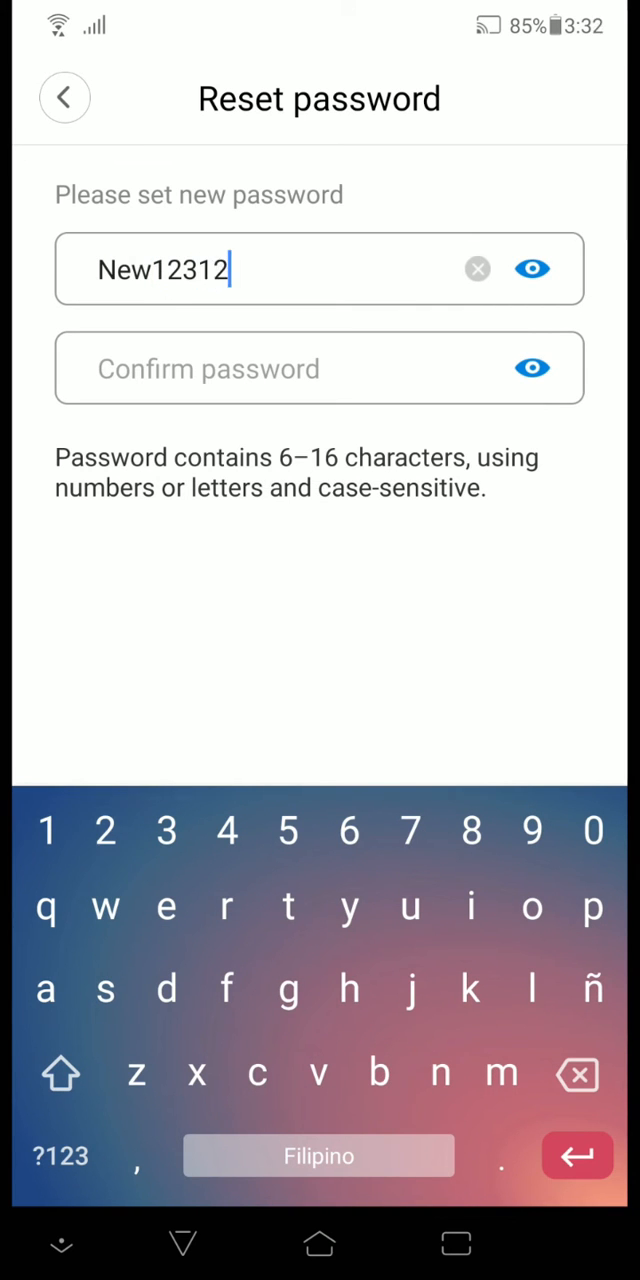
pyautogui.click(300, 368)
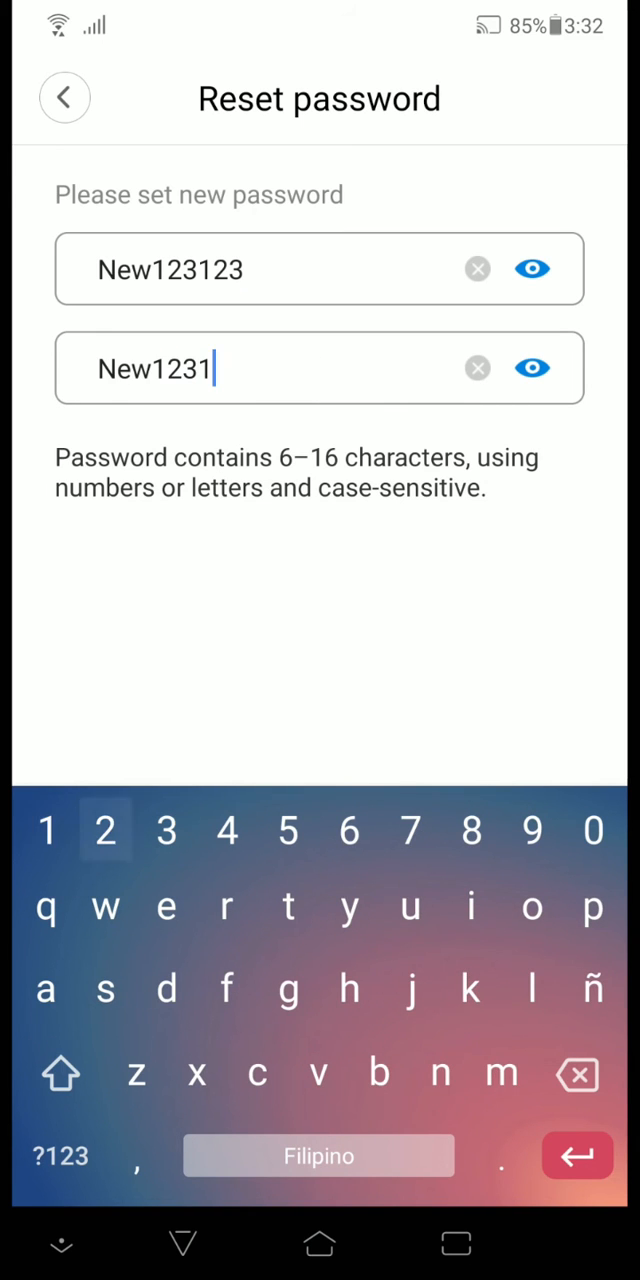
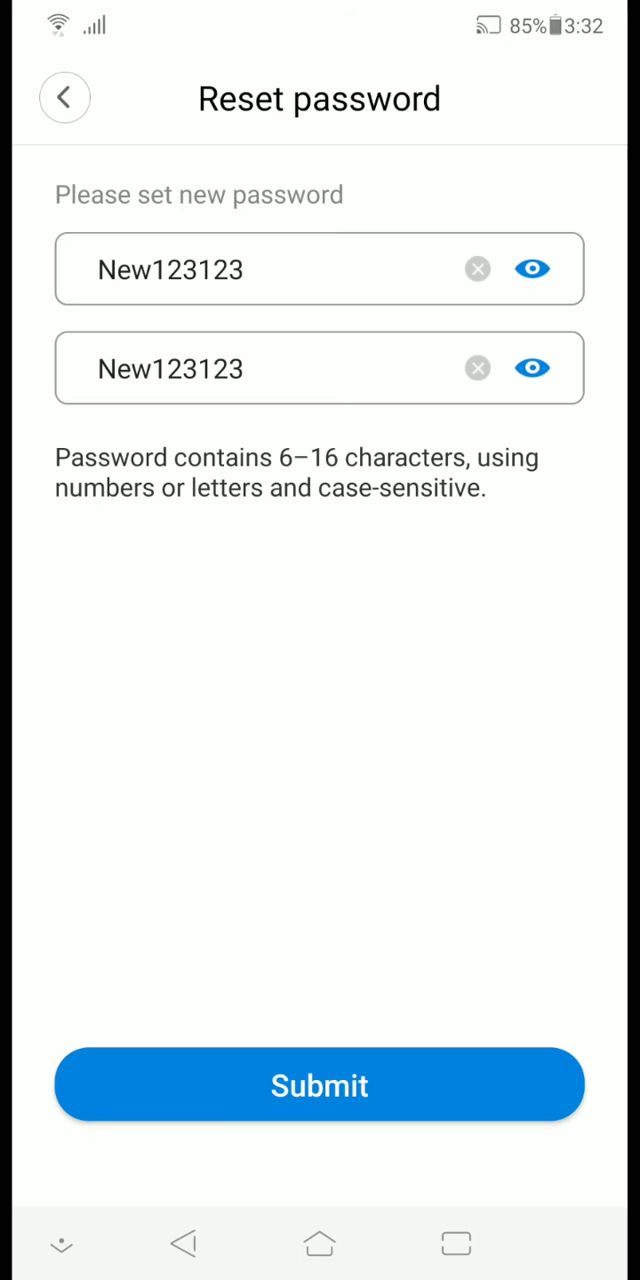
pyautogui.click(320, 1084)
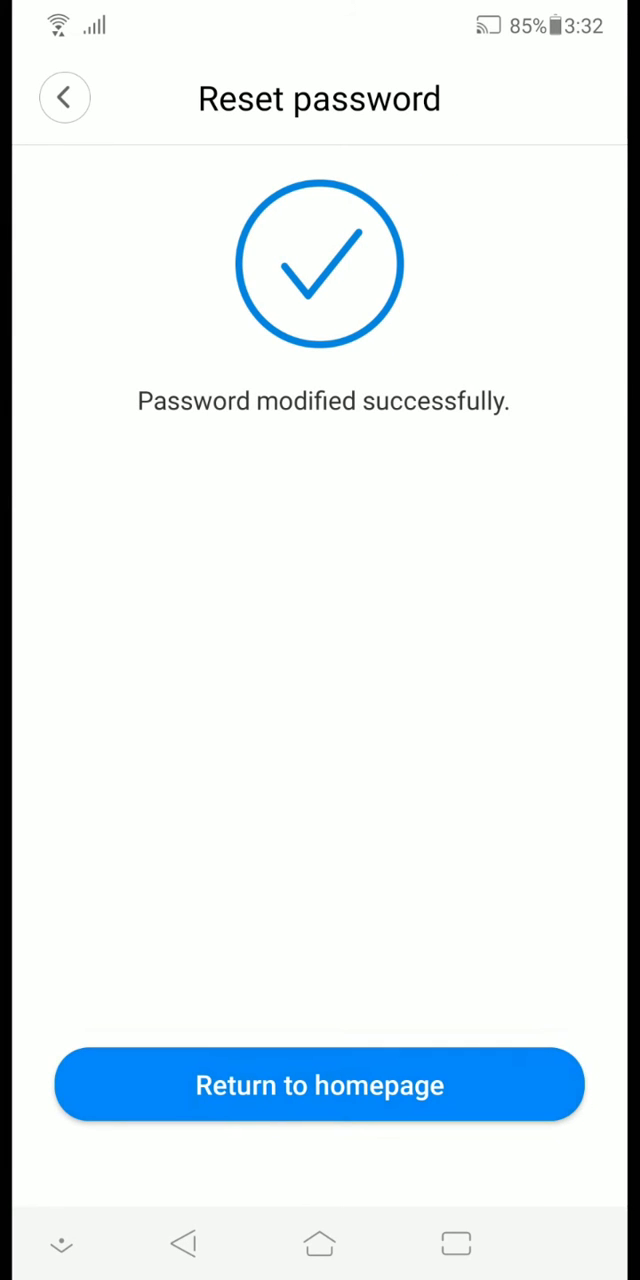
pyautogui.click(320, 1085)
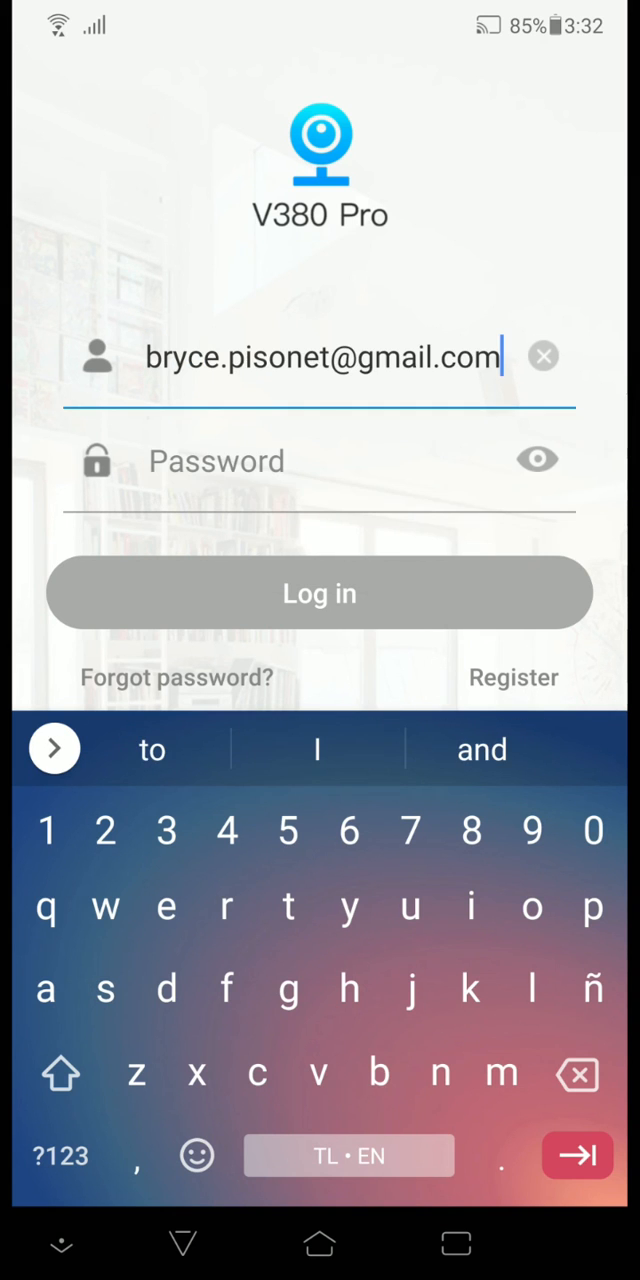
pyautogui.write('N')
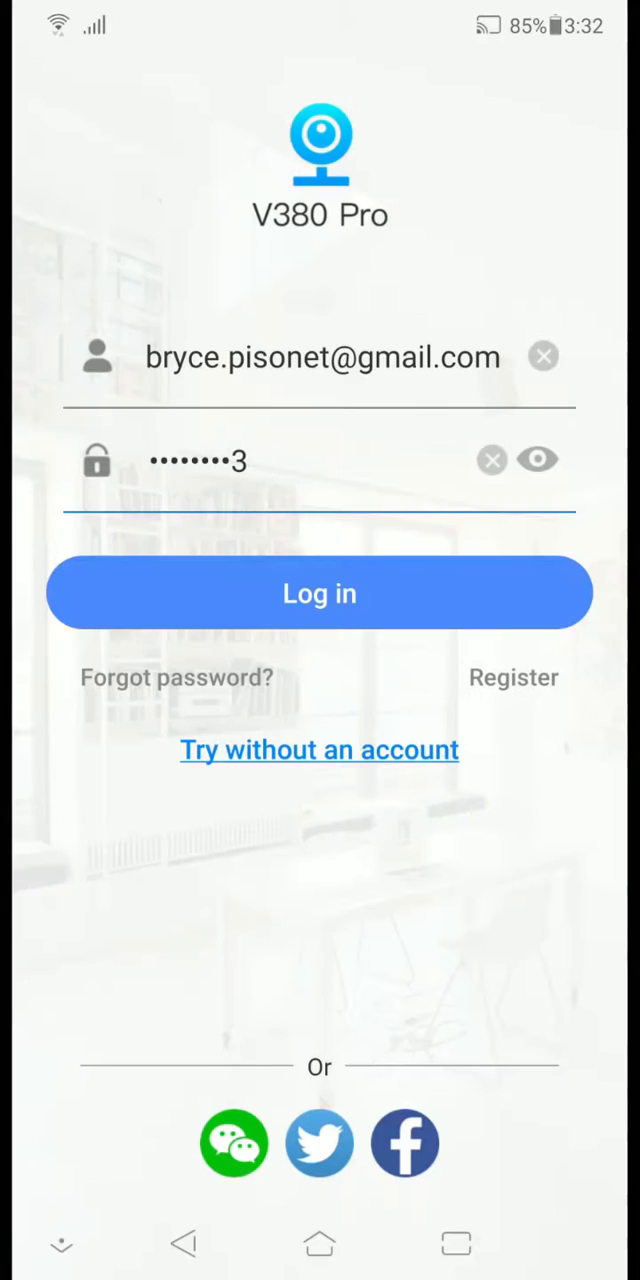
pyautogui.click(319, 592)
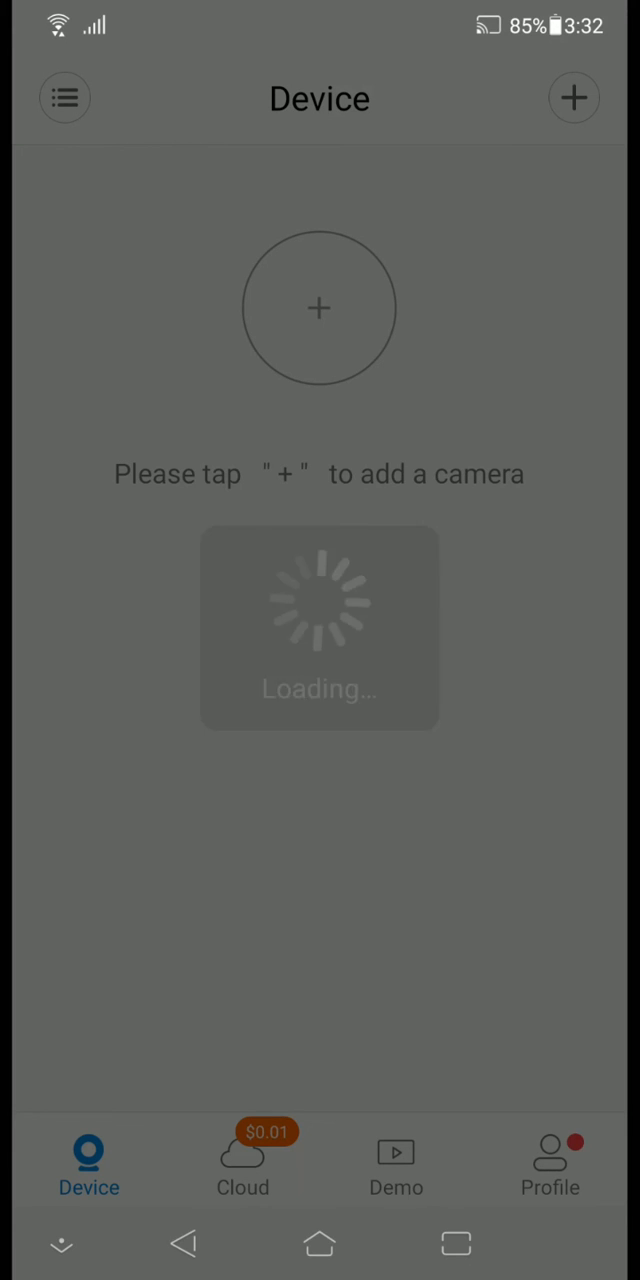